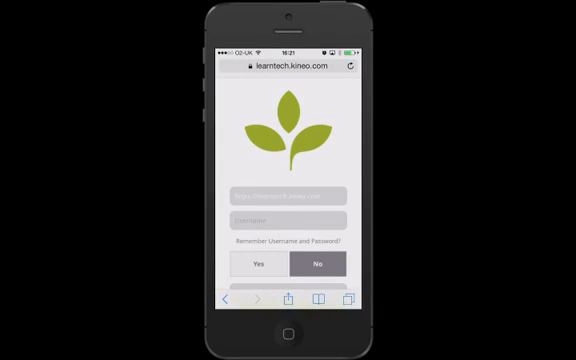
Sign in to the LMS mobile site as 'demouser' with the demo password
left_click(296, 194)
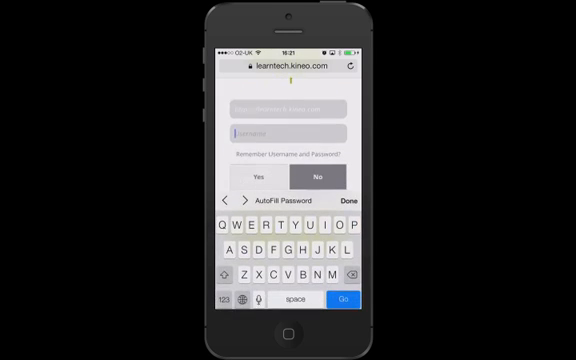
type("demouser")
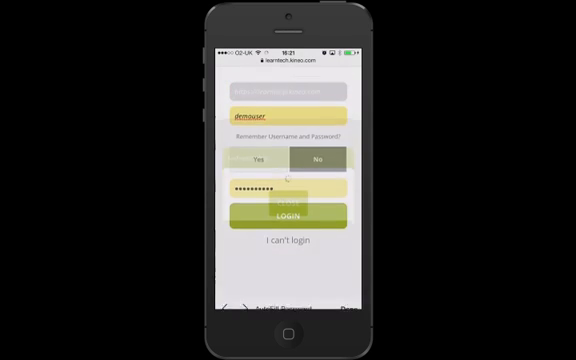
left_click(288, 216)
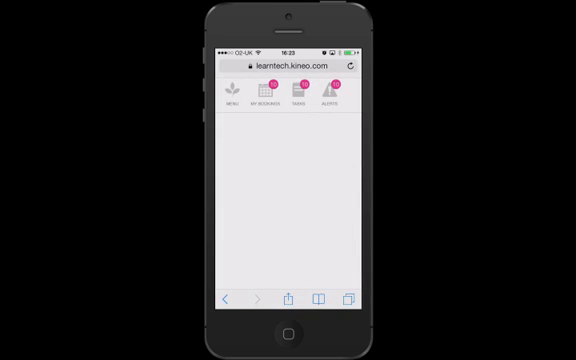
Show the side navigation menu and scroll its sections from Home down to Logout
left_click(232, 92)
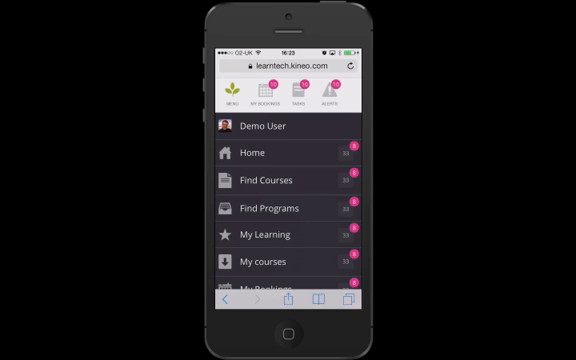
scroll("down", 3)
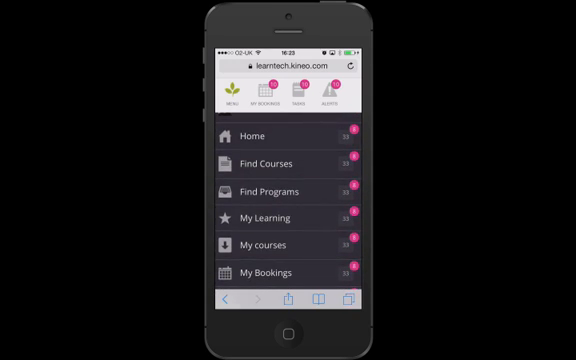
scroll("down", 3)
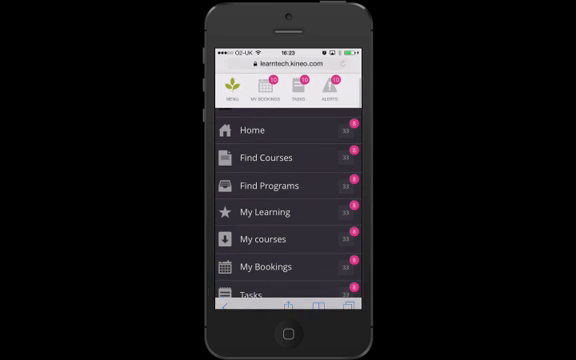
scroll("down", 3)
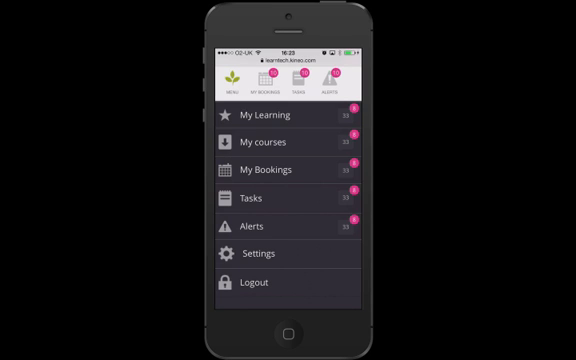
View My Bookings and scroll through the Difficult Conversations, Customer Service Skills and Time Management sessions
left_click(276, 168)
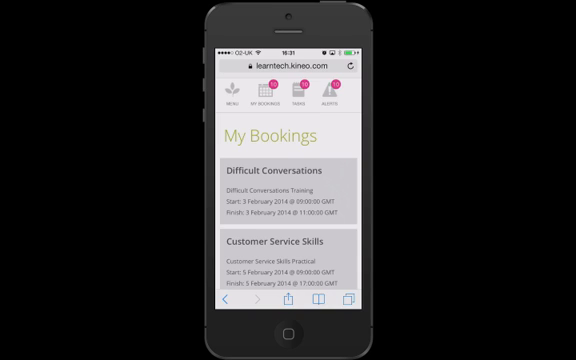
scroll("down", 3)
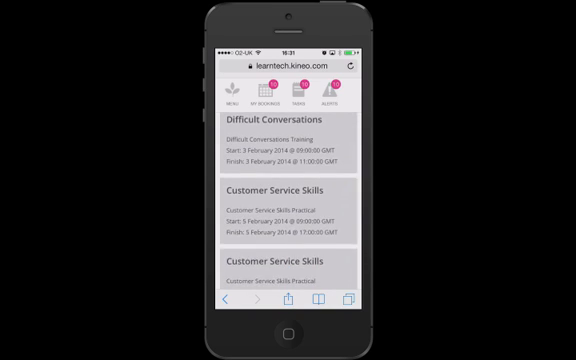
scroll("down", 3)
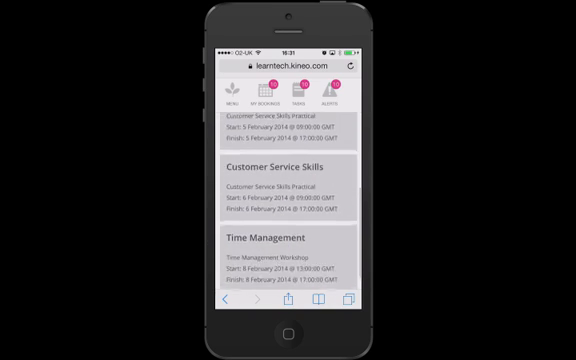
scroll("down", 3)
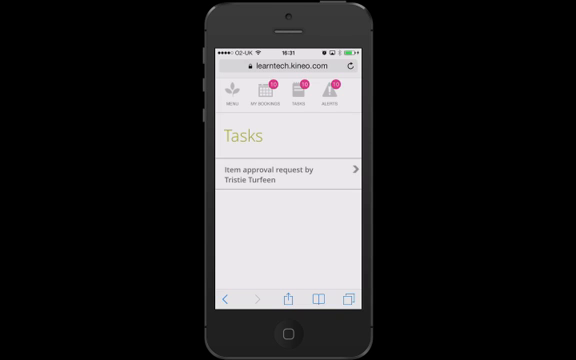
Expand the Item approval request on the Tasks page to see its course details and review button
left_click(288, 176)
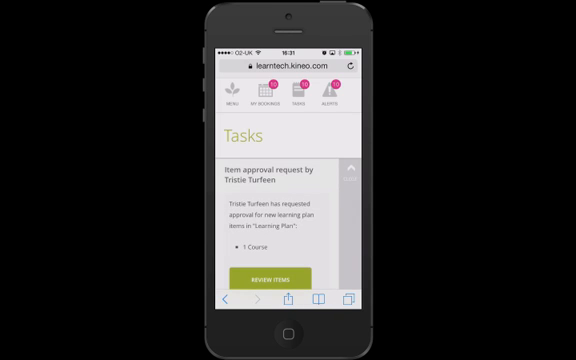
scroll("down", 3)
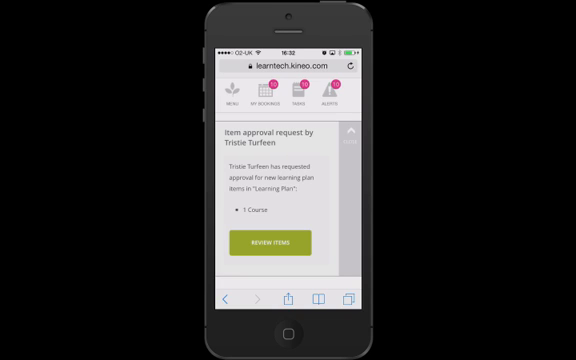
Review the Alerts list and dismiss the program enrolment alert
left_click(360, 92)
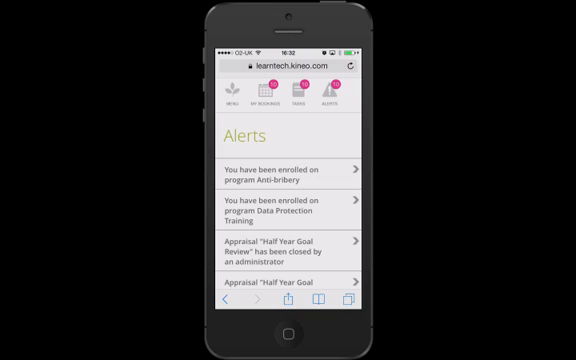
scroll("down", 3)
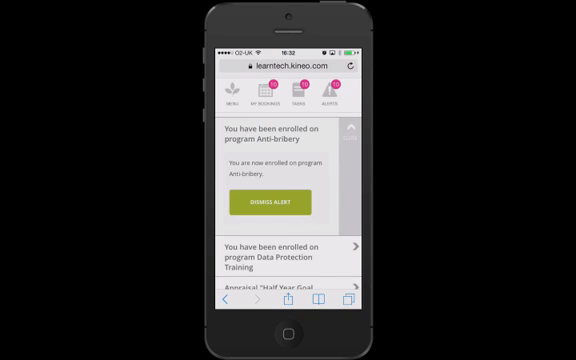
scroll("down", 3)
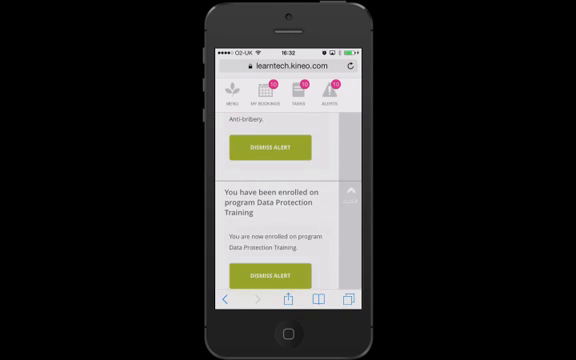
scroll("down", 3)
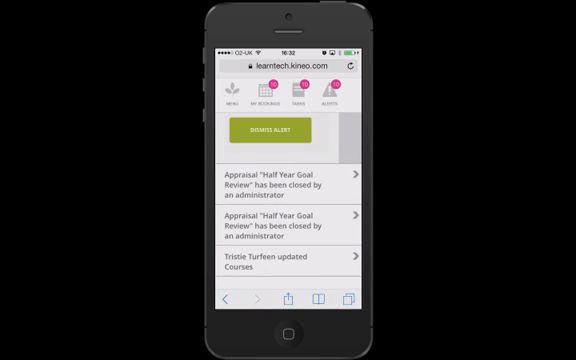
left_click(276, 132)
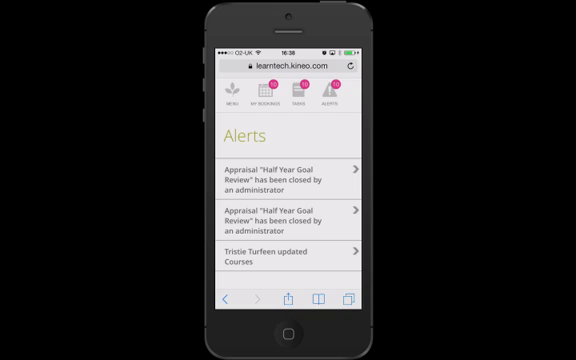
Go to Find Courses from the menu and expand the Compliance Training category
left_click(220, 94)
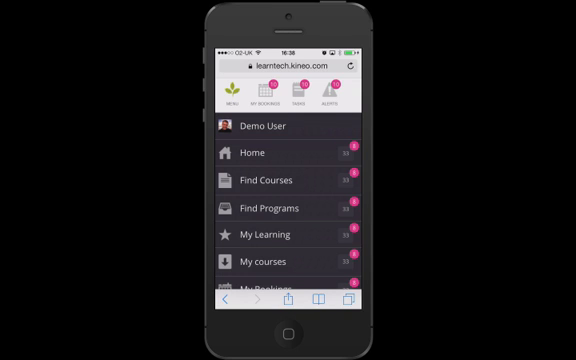
scroll("down", 3)
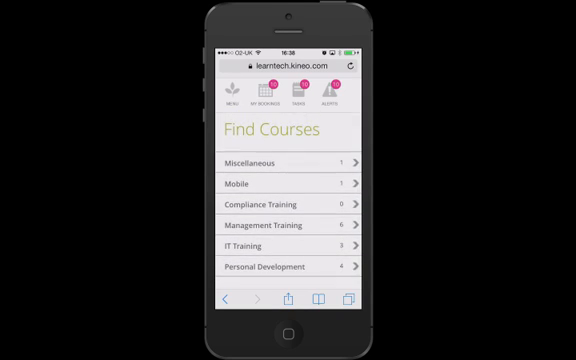
left_click(288, 210)
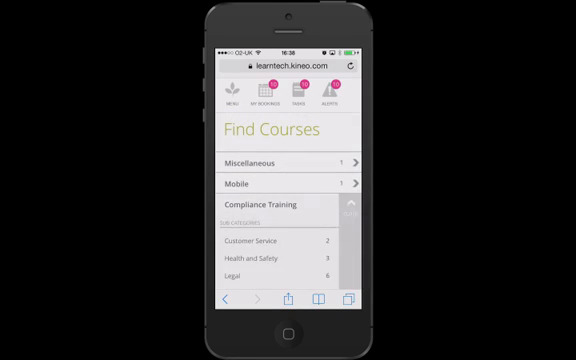
scroll("down", 3)
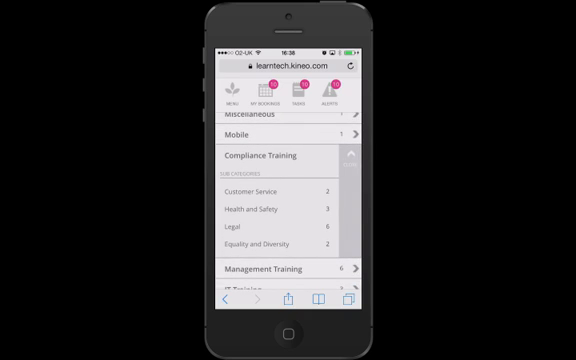
View the Customer Service courses and expand its course list to the Mobile demo program
left_click(240, 188)
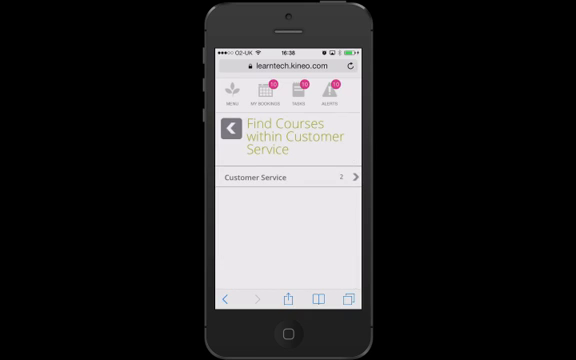
left_click(288, 182)
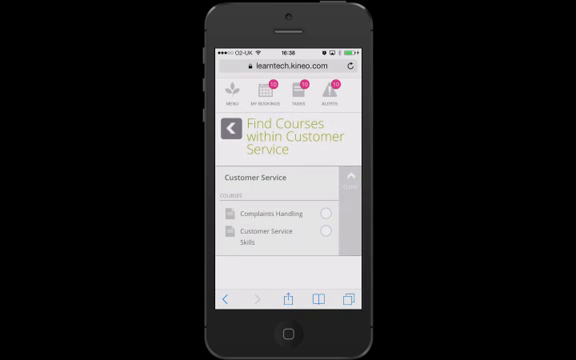
left_click(264, 214)
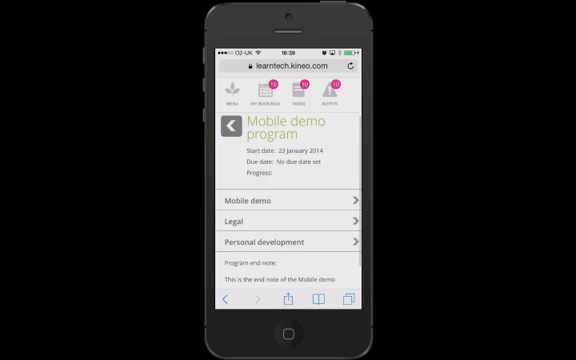
Scroll down the Mobile demo program's Legal course list
scroll("down", 3)
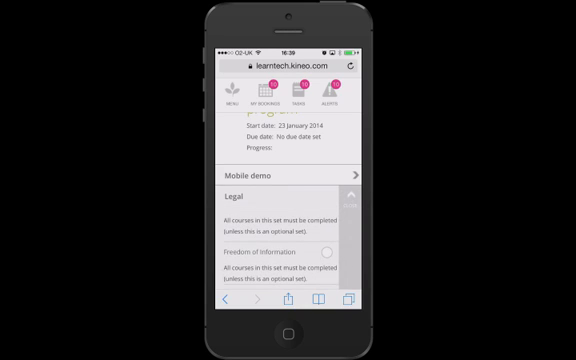
scroll("down", 3)
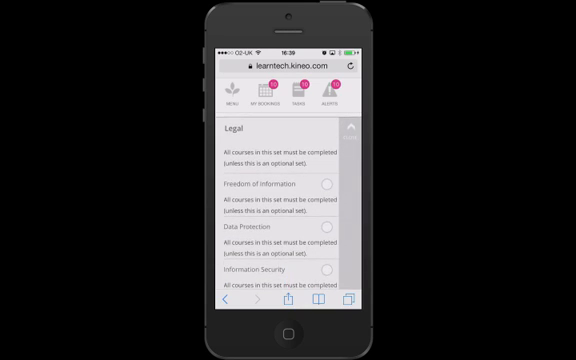
scroll("down", 3)
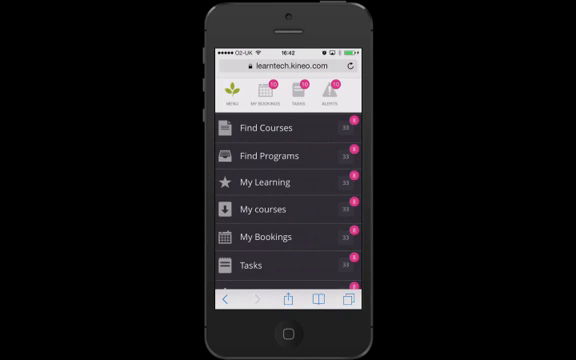
Reach the Mobile demo course via Find Courses and scroll through its resources
left_click(270, 128)
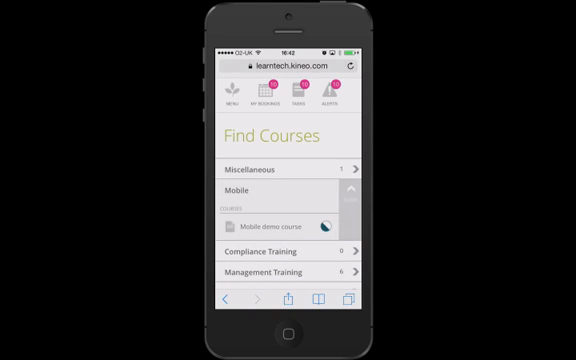
left_click(280, 228)
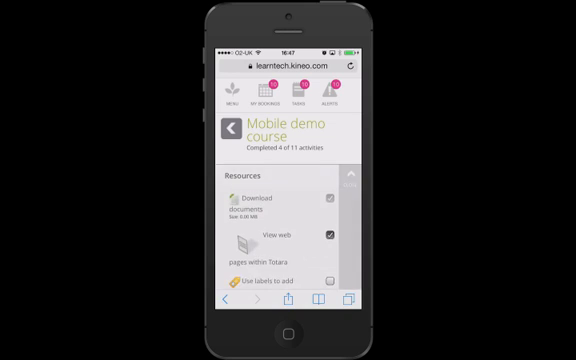
scroll("down", 3)
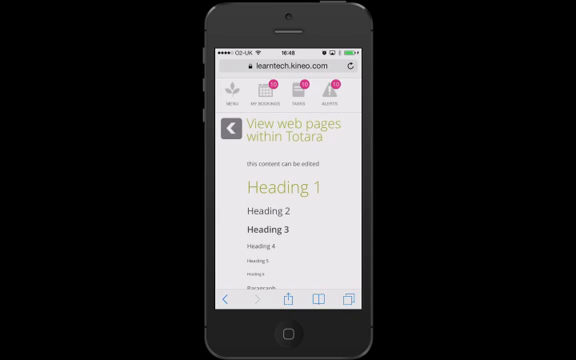
scroll("down", 3)
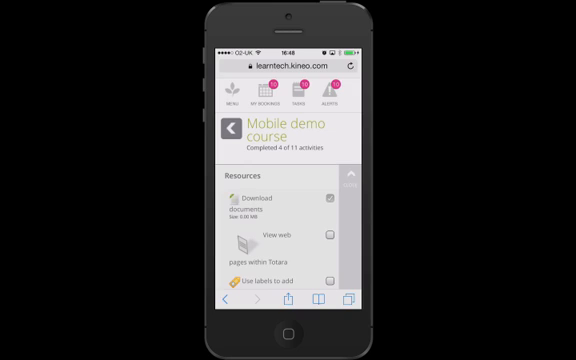
Collapse Resources and launch the Demo feedback activity from the Feedback section
left_click(332, 236)
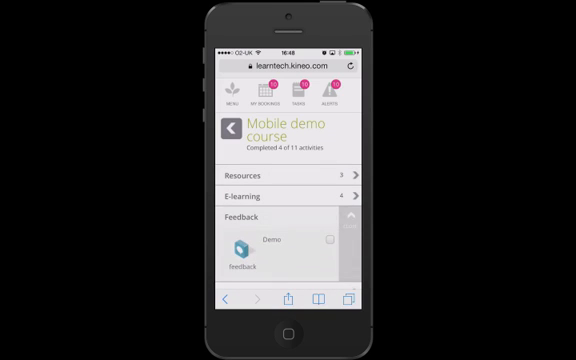
scroll("down", 3)
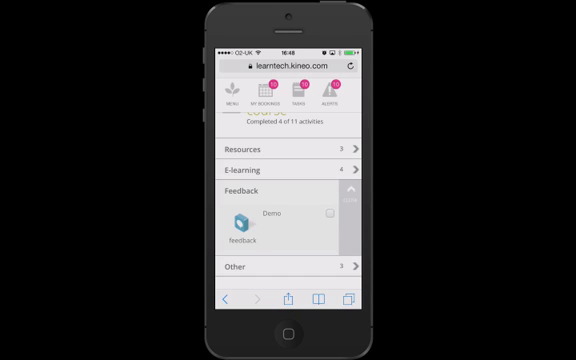
left_click(254, 218)
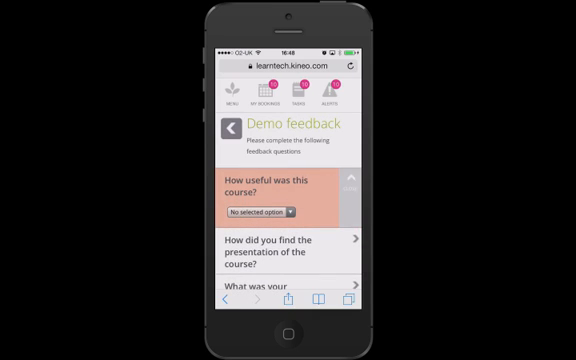
Answer Useful and Good, submit the Demo feedback answers and continue back to the course
left_click(252, 212)
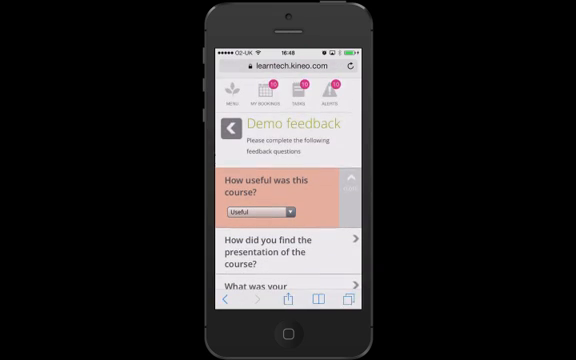
scroll("down", 3)
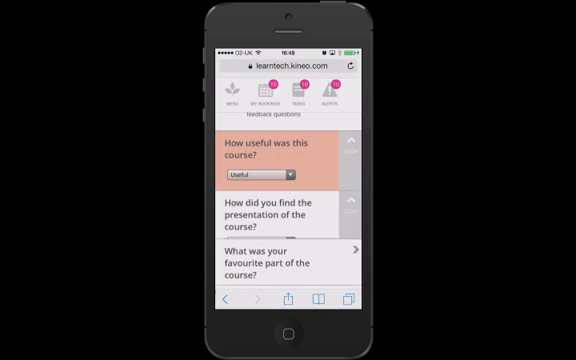
scroll("down", 3)
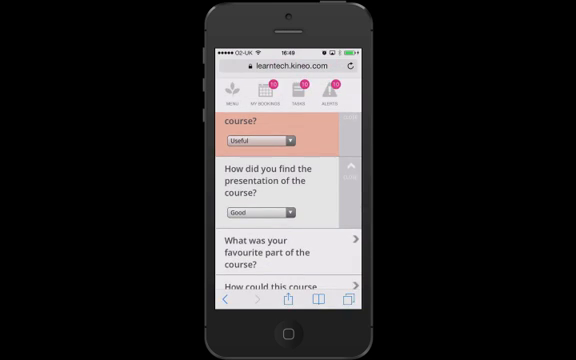
scroll("down", 3)
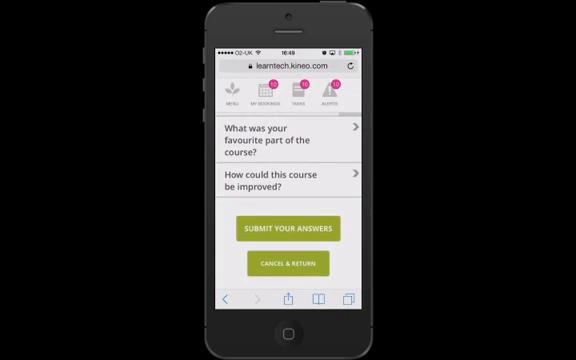
left_click(294, 228)
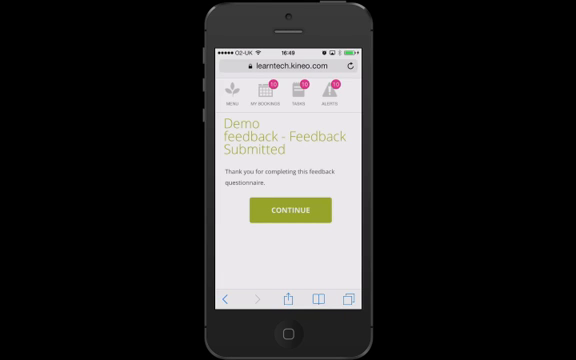
left_click(288, 212)
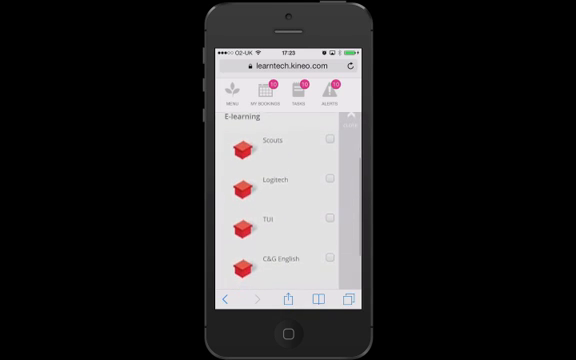
Launch the C&G English e-learning activity in Normal mode from the E-learning list
scroll("down", 3)
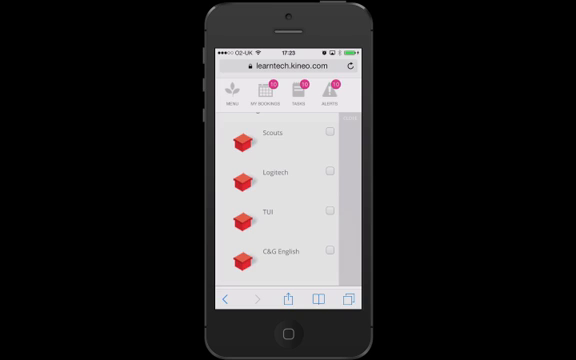
left_click(284, 252)
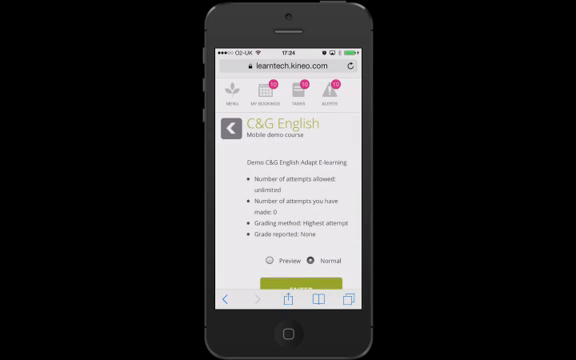
scroll("down", 3)
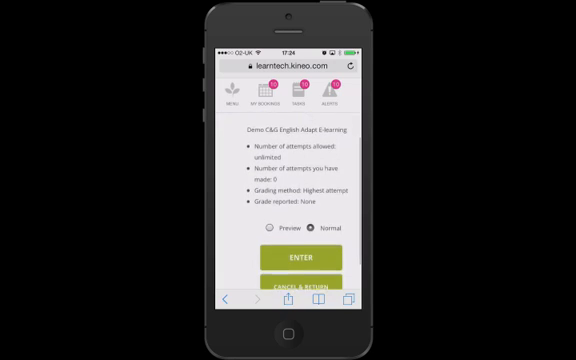
scroll("down", 3)
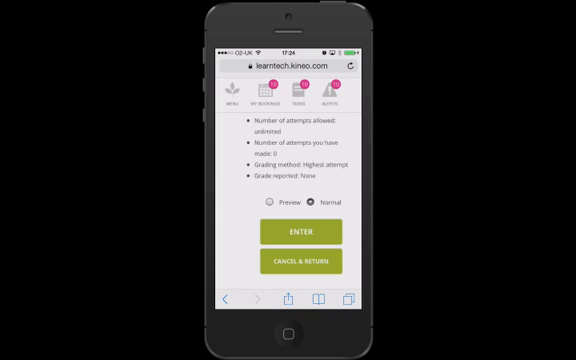
left_click(302, 232)
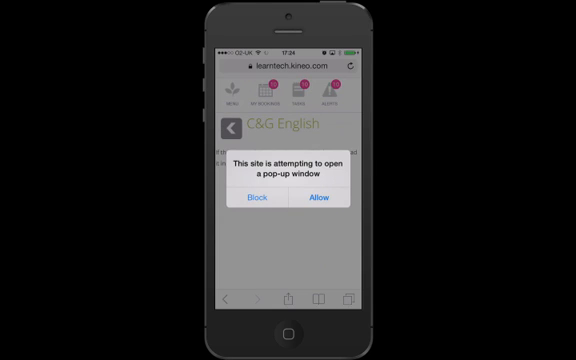
Allow the module to open in its own window and dismiss the Find 10% information panel
left_click(308, 206)
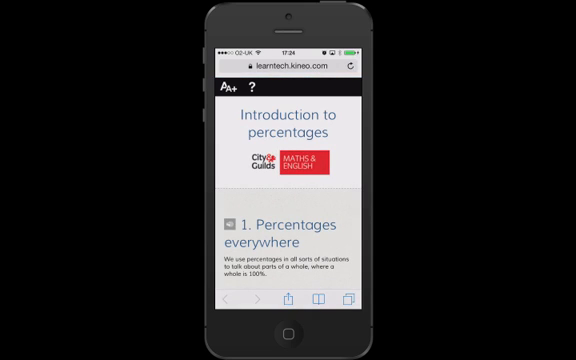
scroll("down", 3)
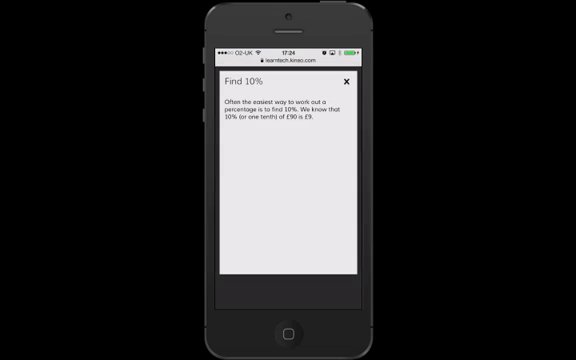
left_click(344, 80)
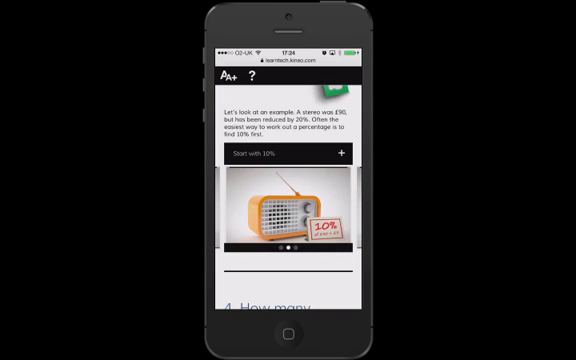
Answer the Employee bonus question, submit it, and dismiss the not-quite-right feedback
scroll("down", 3)
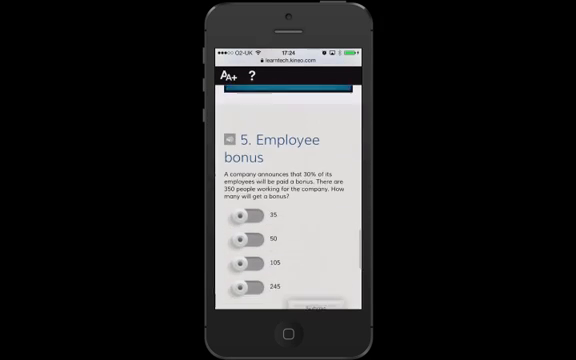
scroll("down", 3)
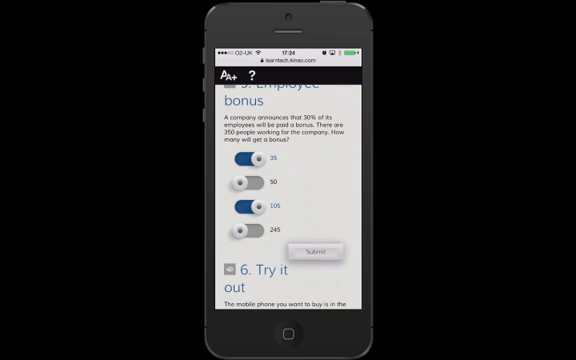
left_click(308, 252)
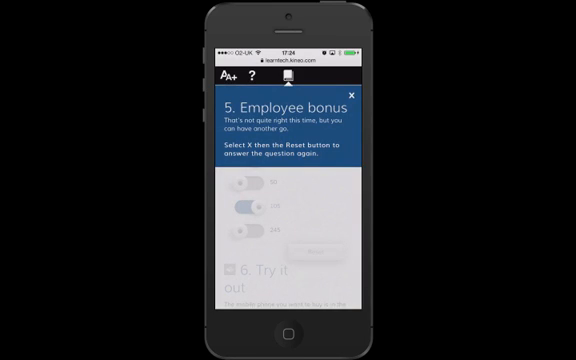
left_click(322, 92)
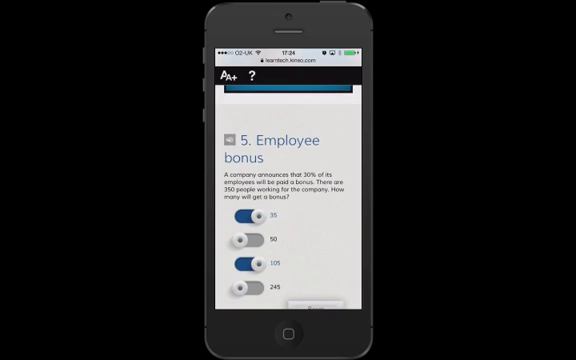